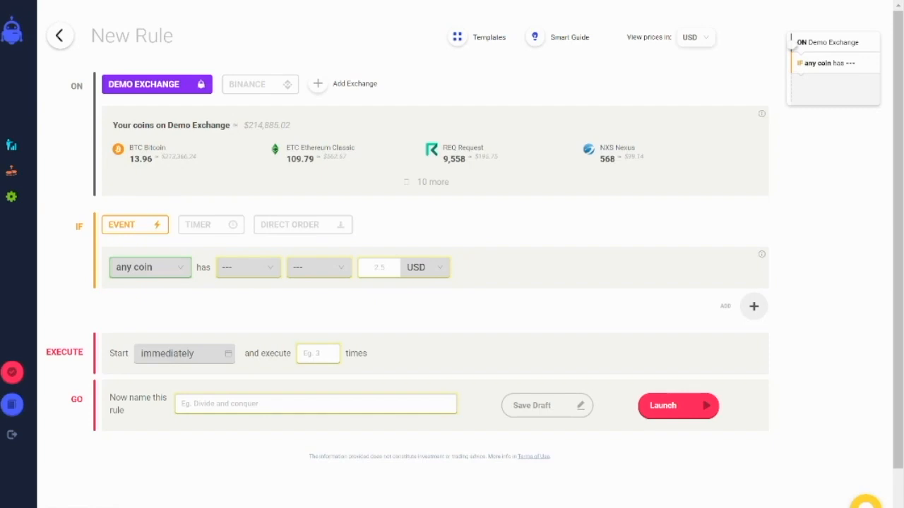
{"action": "mouse_move", "coordinate": [754, 307]}
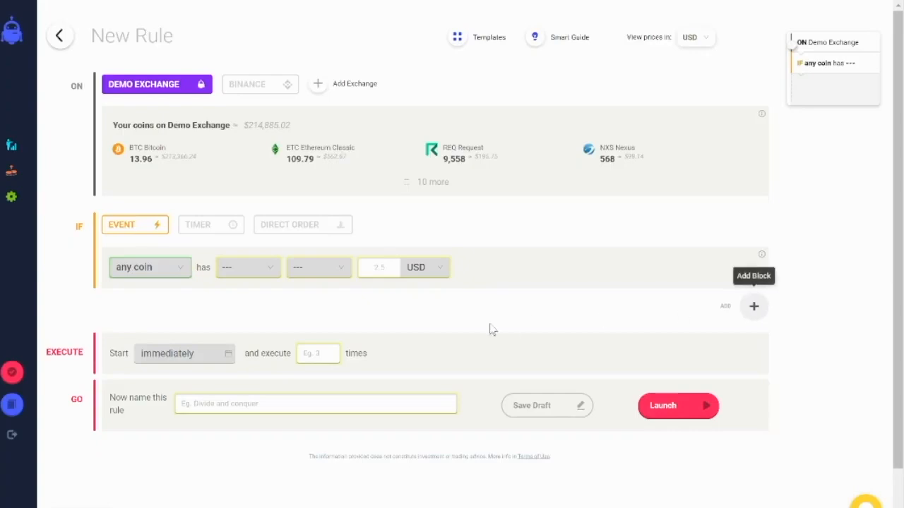
{"action": "mouse_move", "coordinate": [208, 290]}
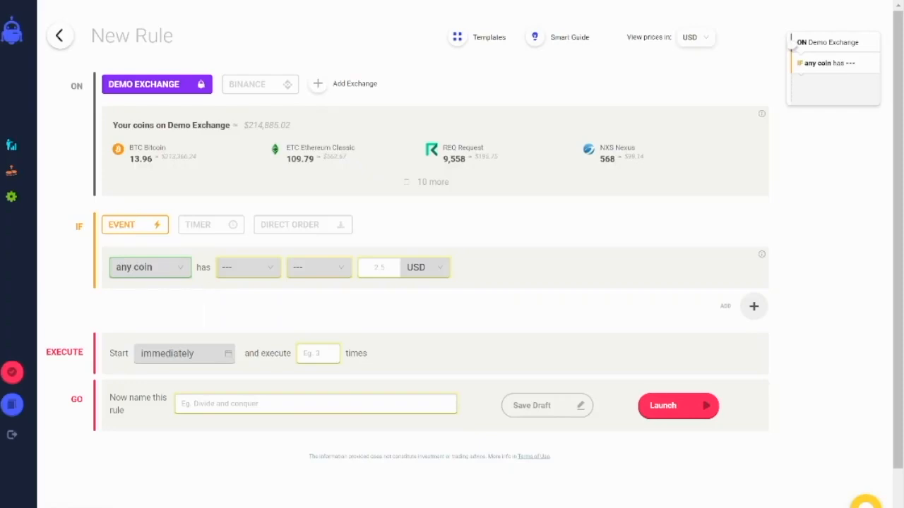
Switch the rule's exchange from Demo Exchange to Binance
{"action": "left_click", "coordinate": [150, 267]}
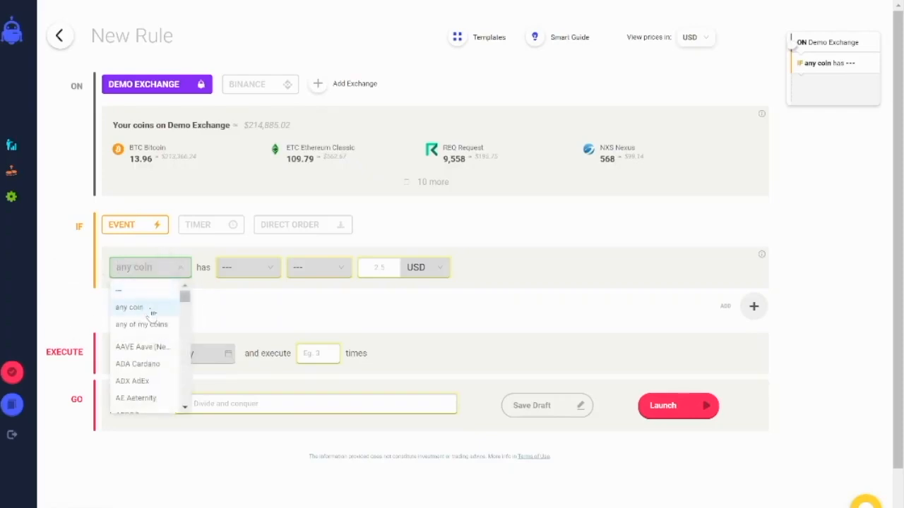
{"action": "mouse_move", "coordinate": [153, 347]}
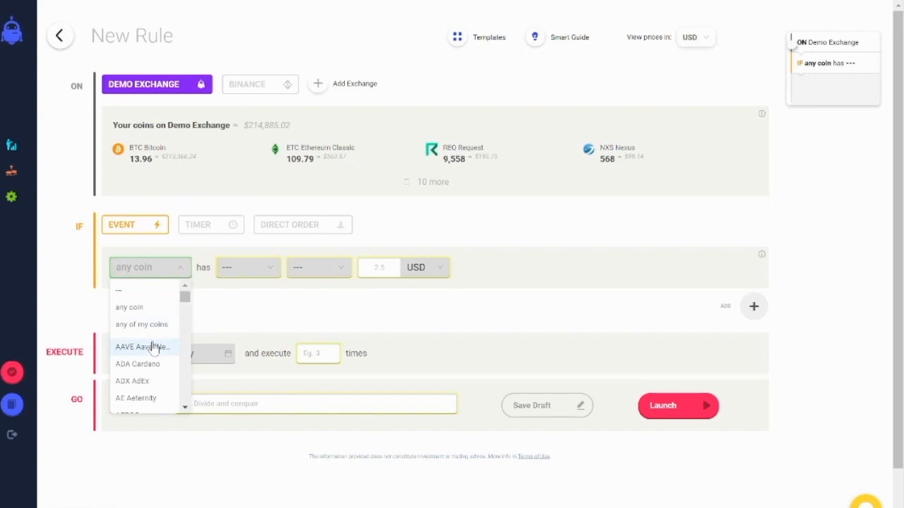
{"action": "left_click", "coordinate": [253, 84]}
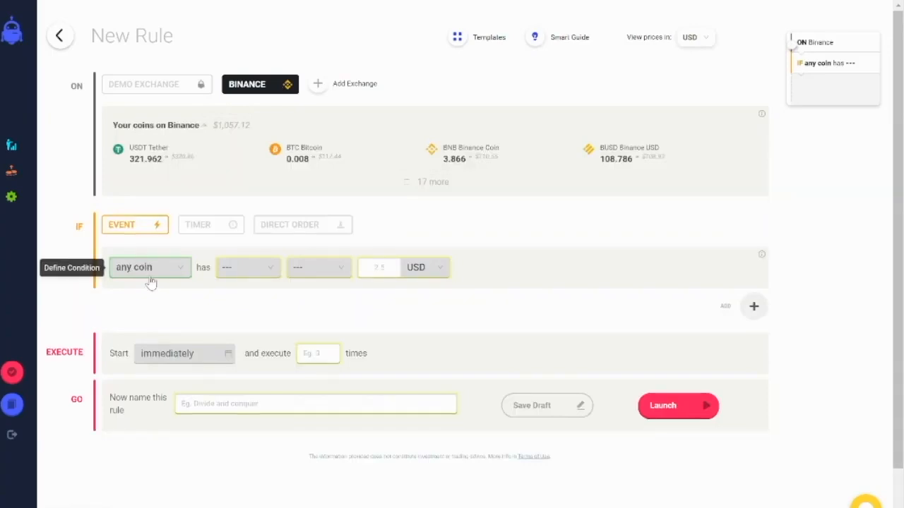
Set the IF condition to a 5% price decrease in any of my coins
{"action": "left_click", "coordinate": [150, 267]}
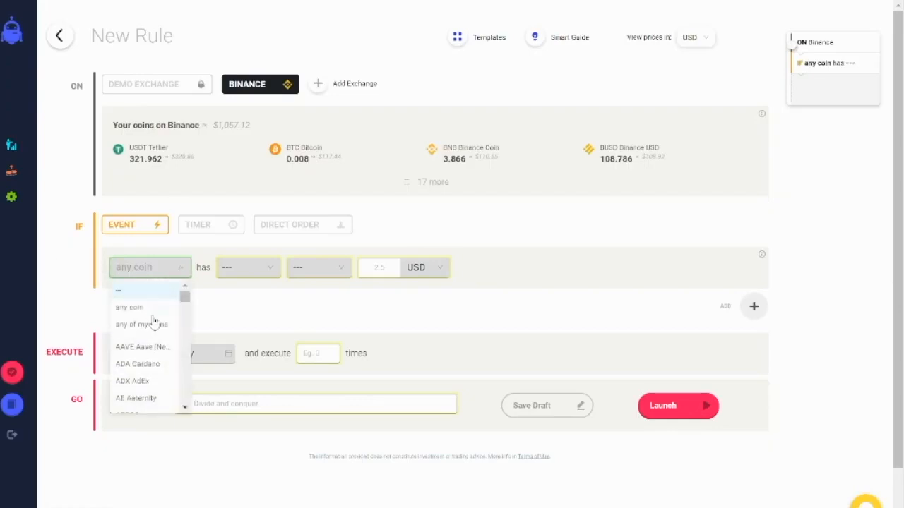
{"action": "left_click", "coordinate": [141, 324]}
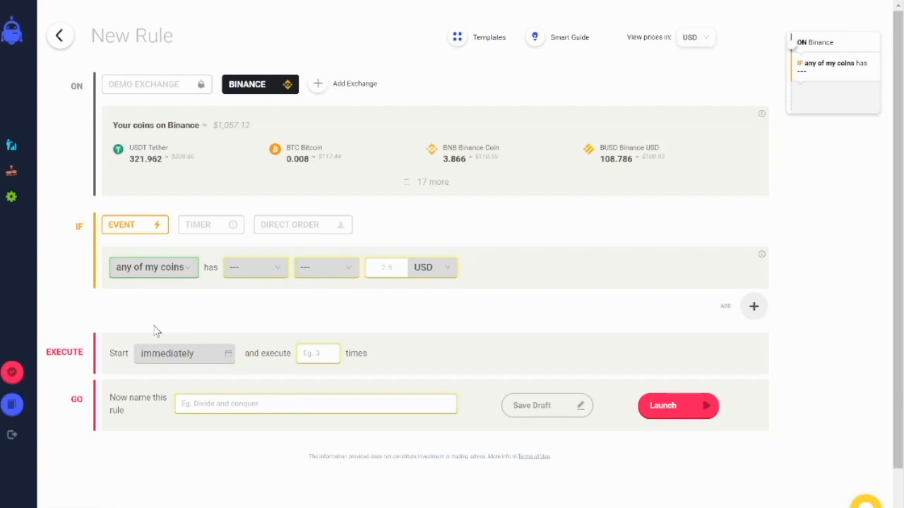
{"action": "mouse_move", "coordinate": [586, 171]}
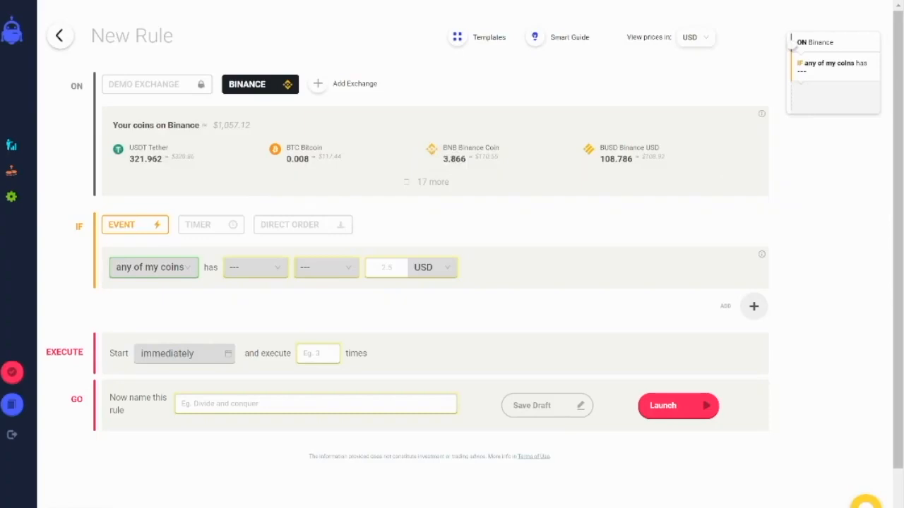
{"action": "mouse_move", "coordinate": [834, 294]}
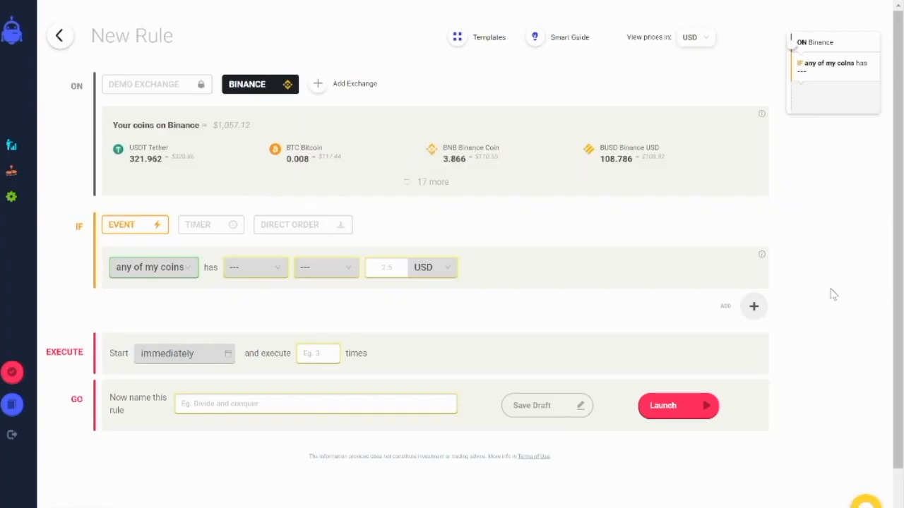
{"action": "mouse_move", "coordinate": [567, 282]}
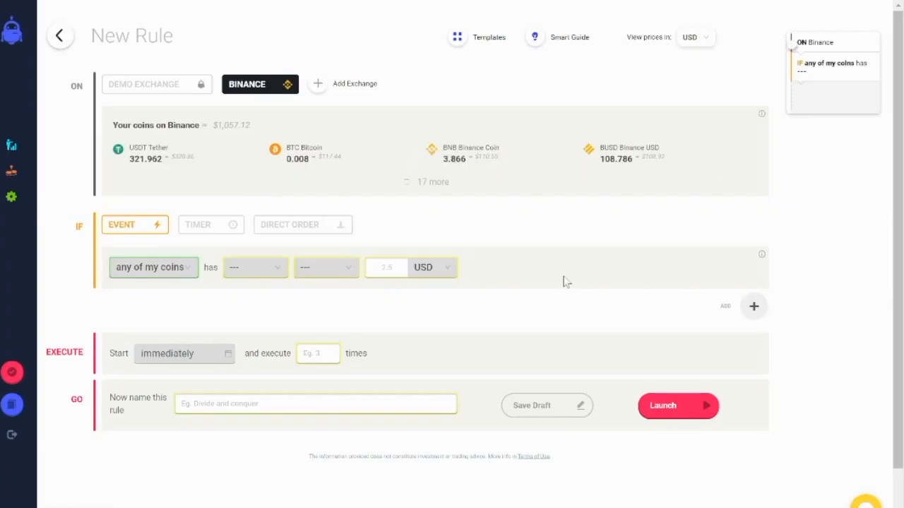
{"action": "left_click", "coordinate": [255, 267]}
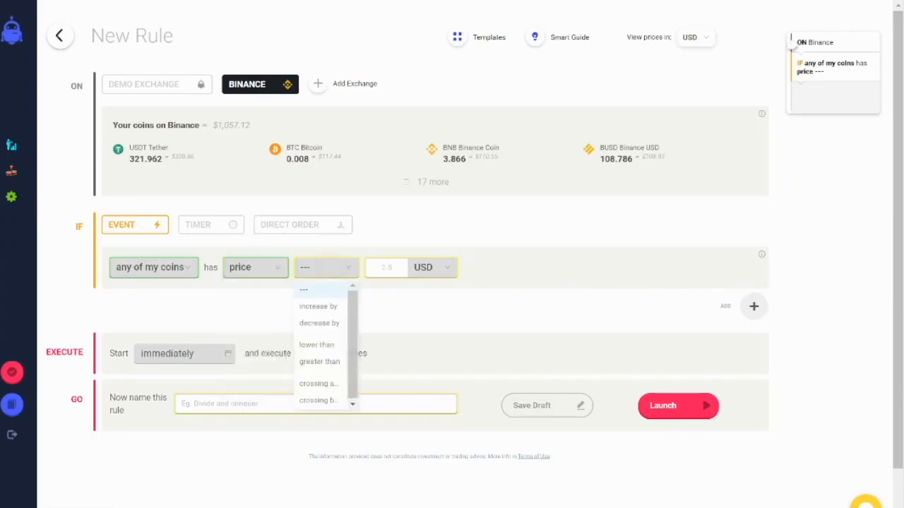
{"action": "left_click", "coordinate": [318, 322]}
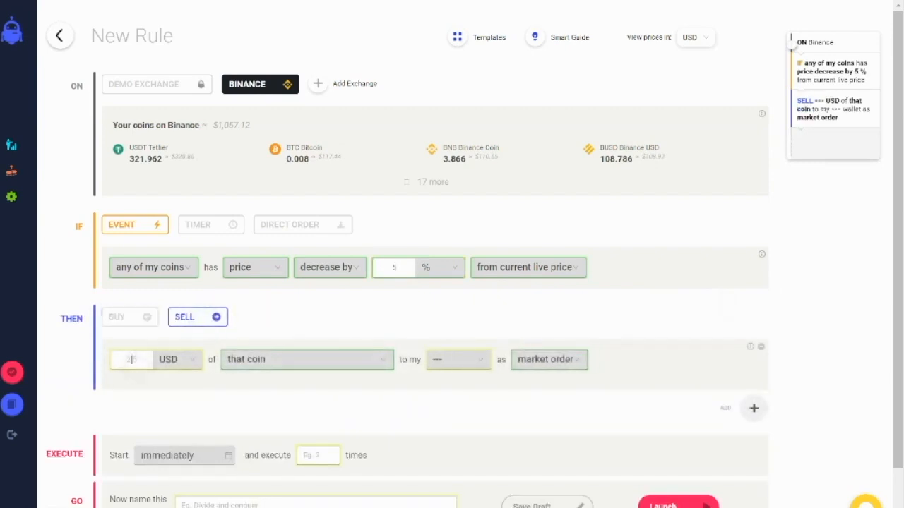
Sell 20 USD into the USDT wallet, executing the rule 10 times
{"action": "type", "text": "20"}
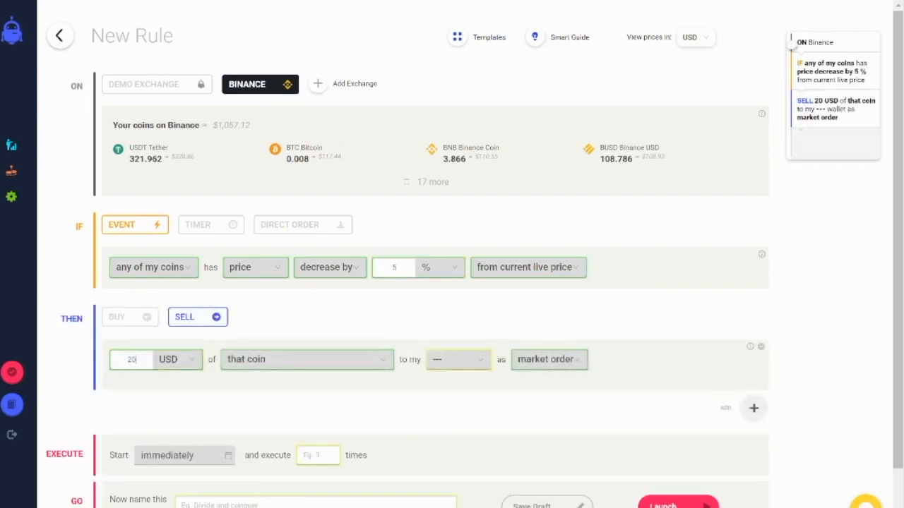
{"action": "type", "text": "usdt"}
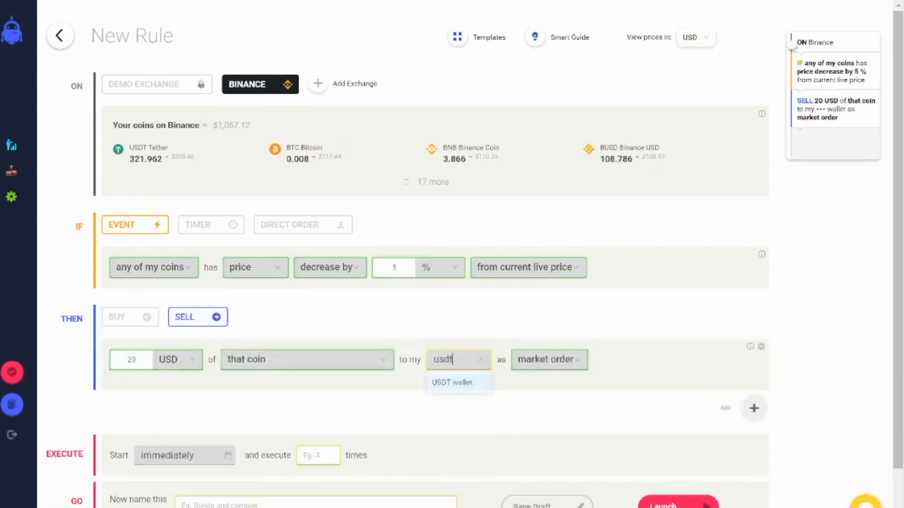
{"action": "left_click", "coordinate": [451, 382]}
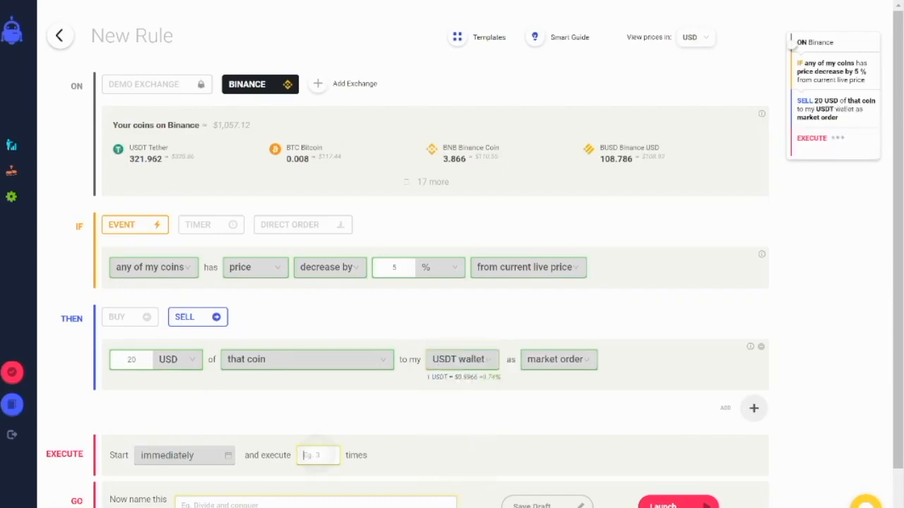
{"action": "type", "text": "10"}
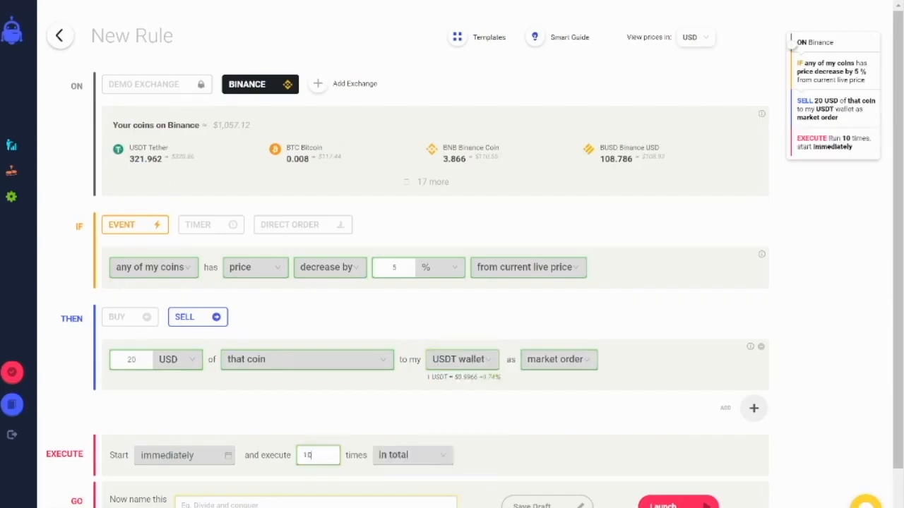